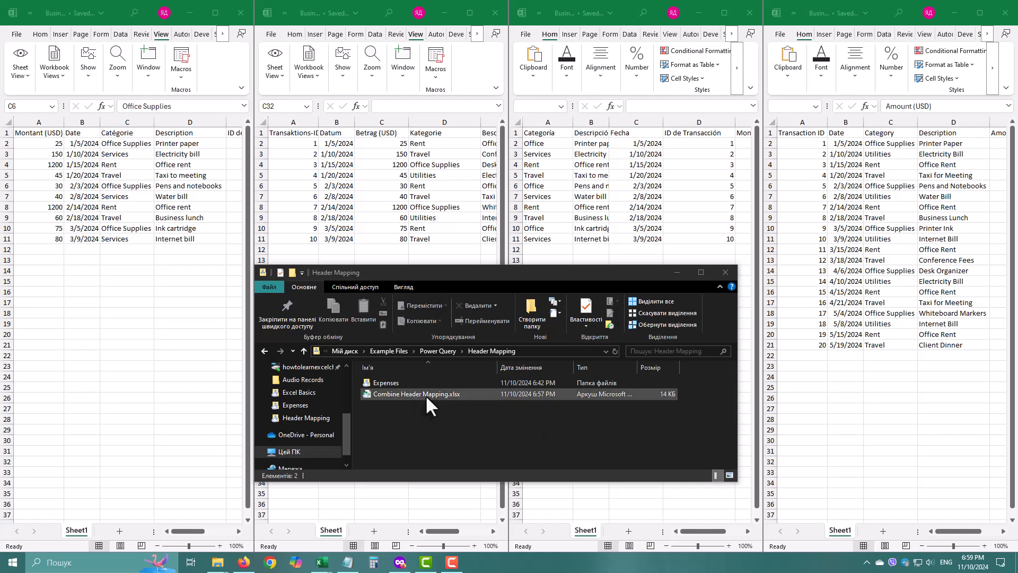
Browse the Expenses folder's four language files and open Combine Header Mapping.xlsx
{"action": "double_click", "coordinate": [385, 382]}
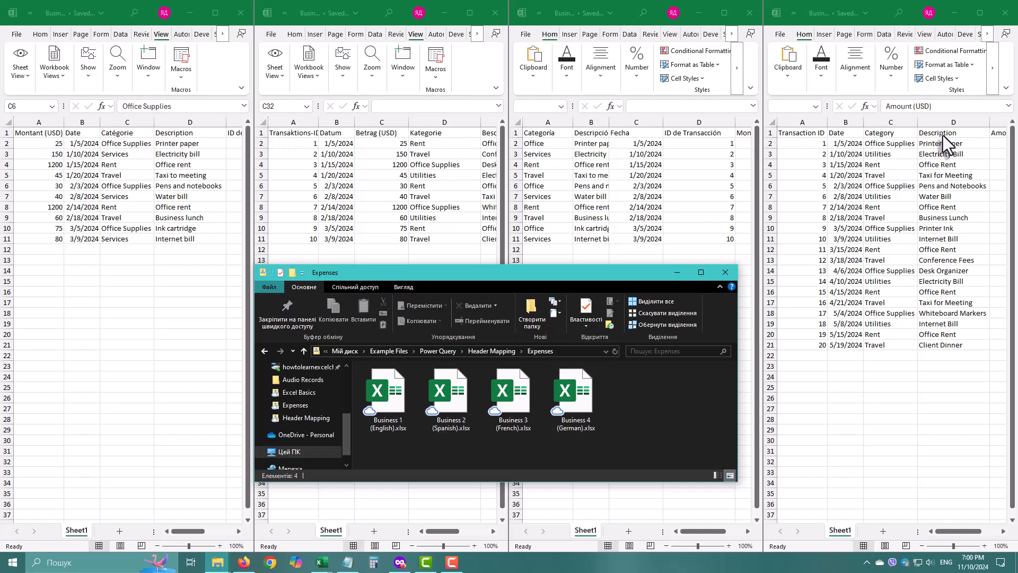
{"action": "left_click", "coordinate": [491, 351]}
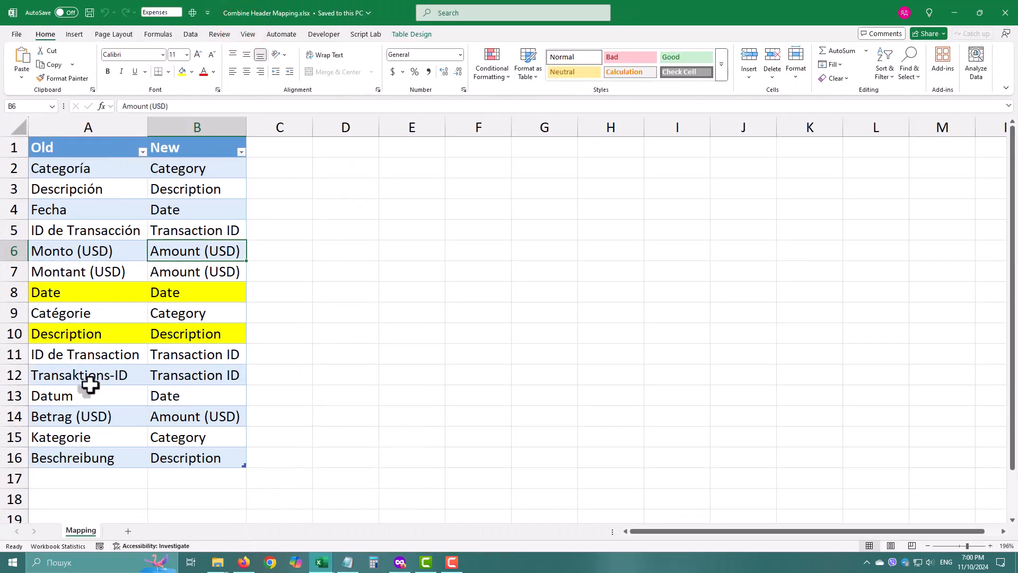
Load the Old/New header mapping table into Power Query via From Table/Range
{"action": "left_click", "coordinate": [74, 292]}
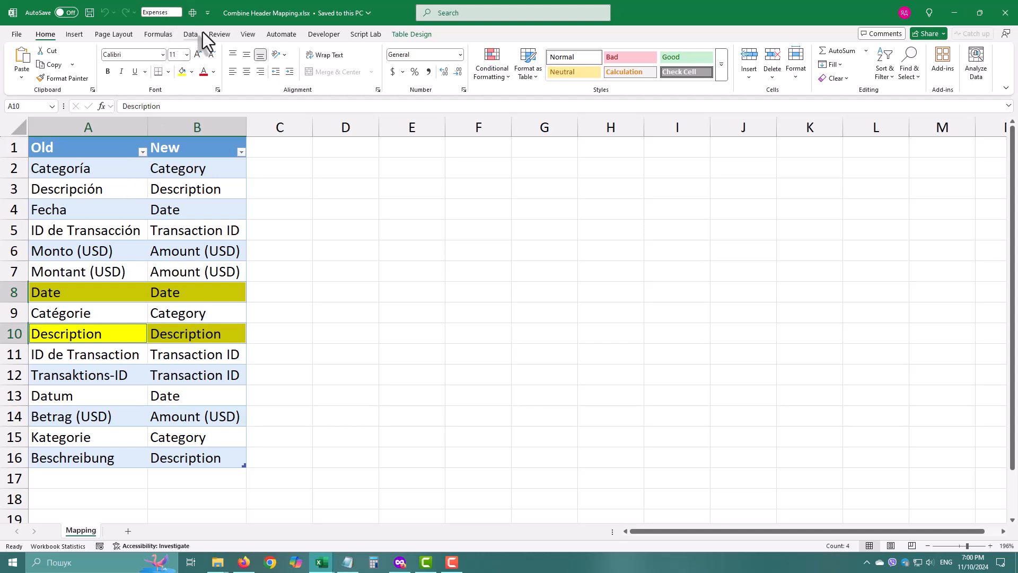
{"action": "left_click", "coordinate": [191, 34]}
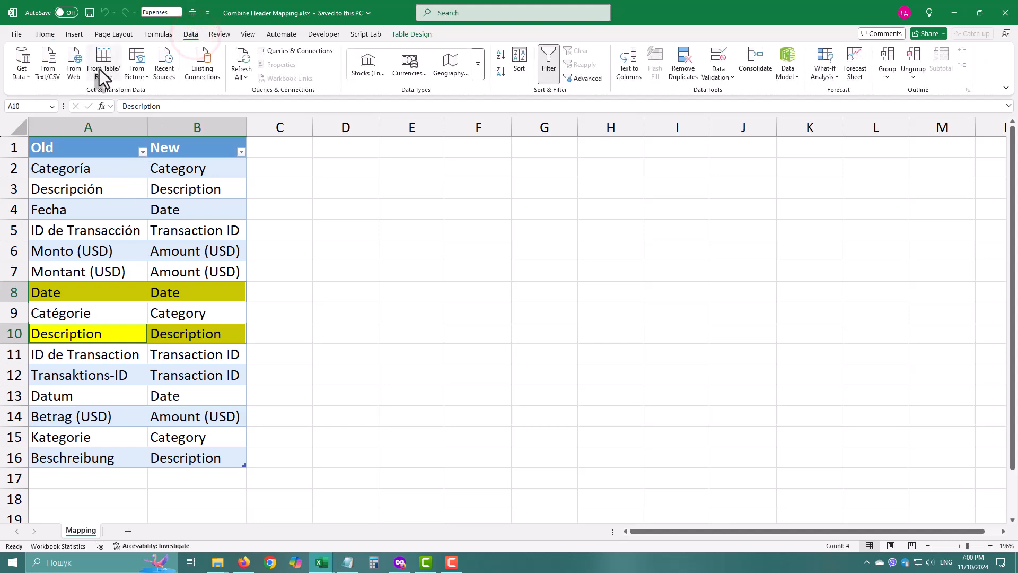
{"action": "left_click", "coordinate": [104, 58]}
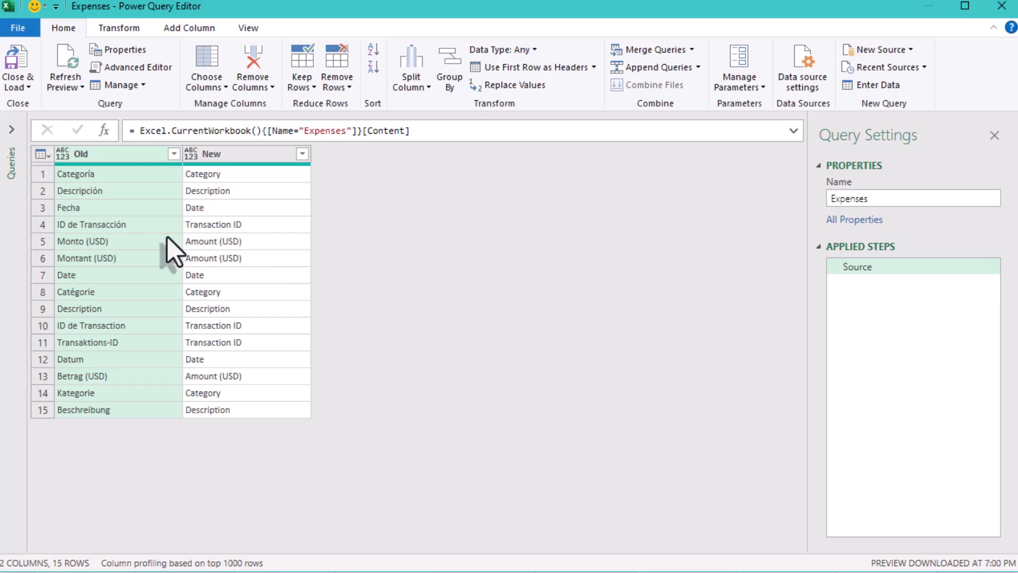
{"action": "mouse_move", "coordinate": [103, 200]}
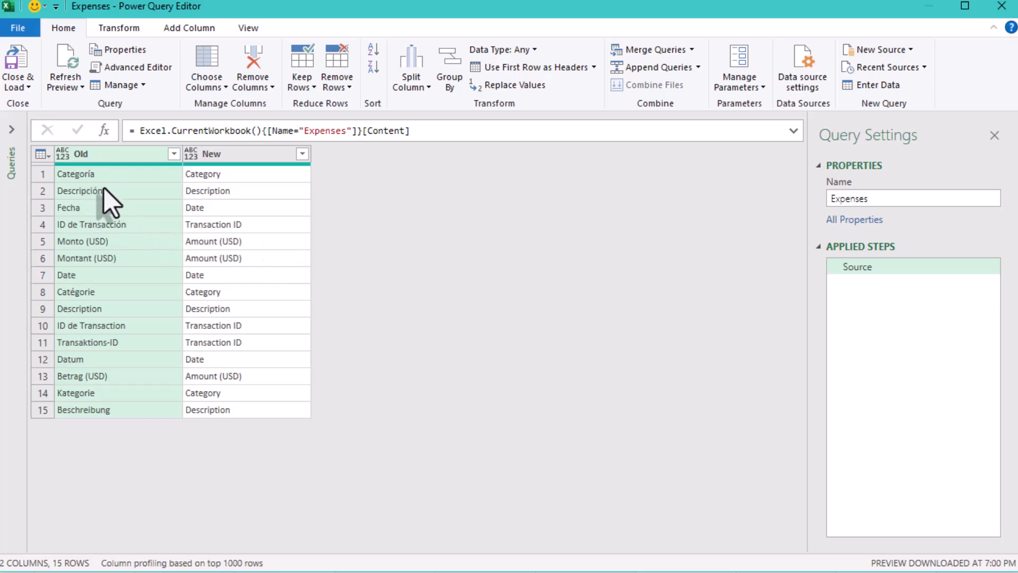
{"action": "mouse_move", "coordinate": [93, 302]}
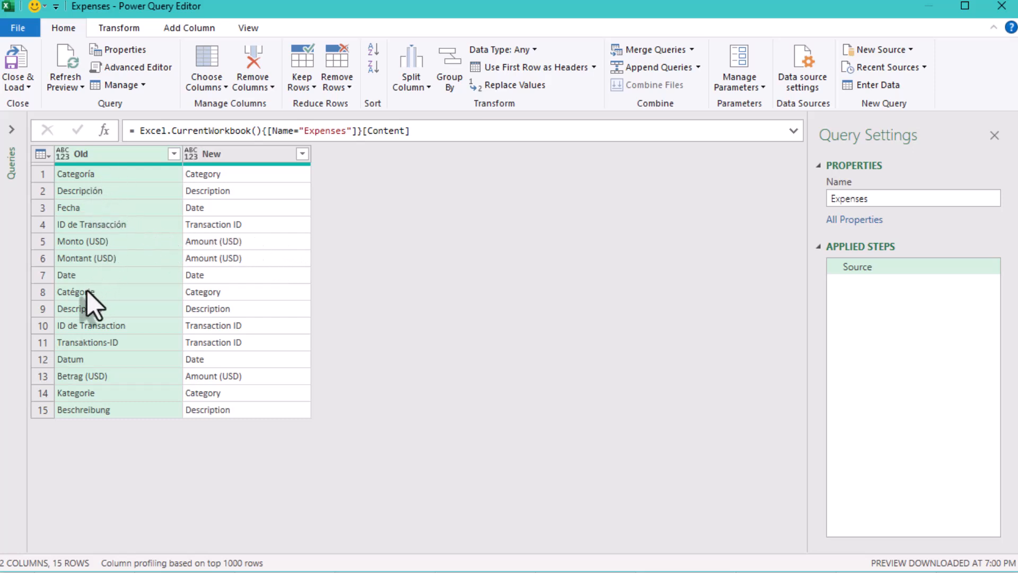
Filter out mapping rows with identical names like Date, keeping rows where Old differs from New
{"action": "left_click", "coordinate": [67, 274]}
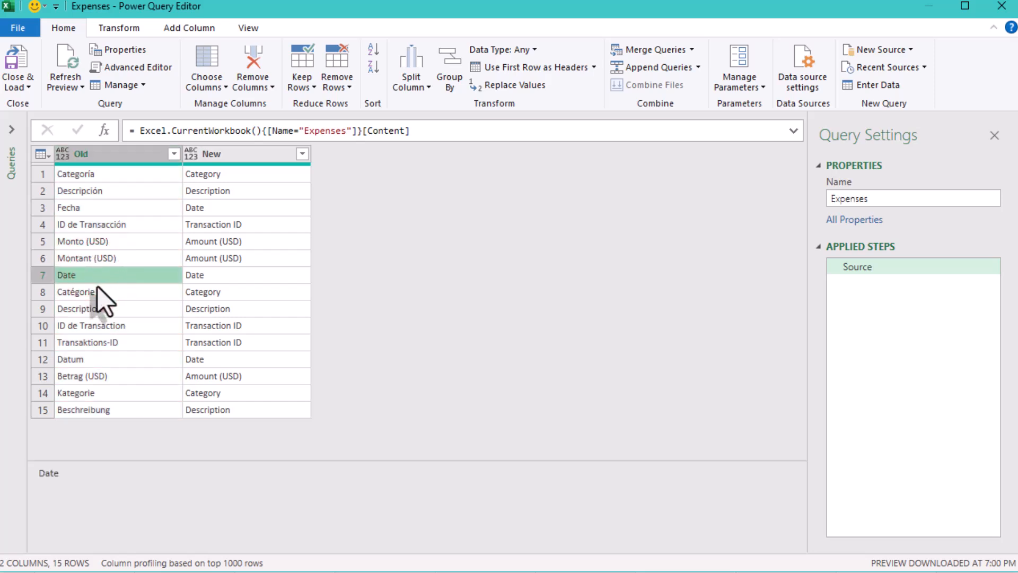
{"action": "mouse_move", "coordinate": [80, 320]}
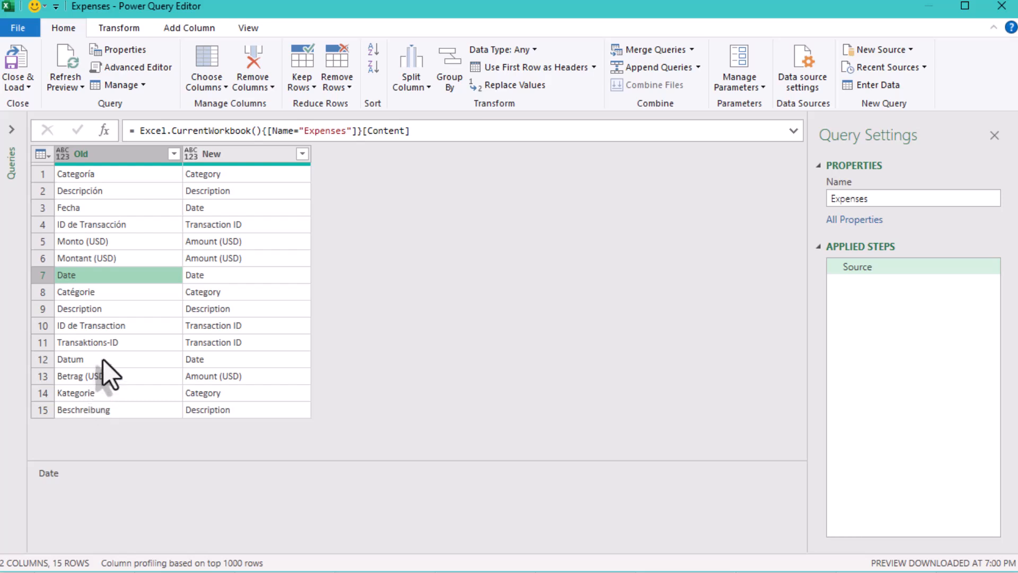
{"action": "mouse_move", "coordinate": [106, 344]}
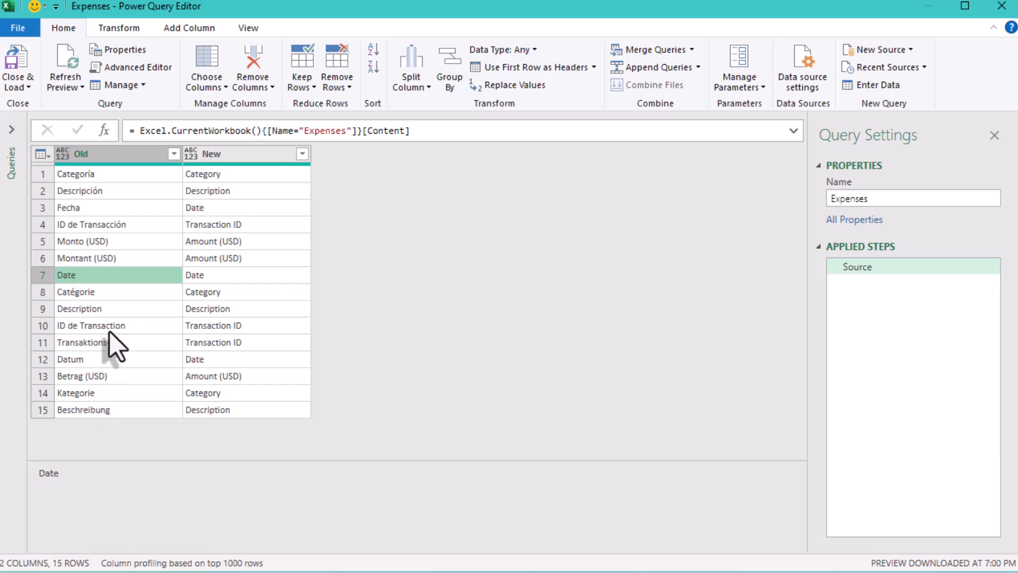
{"action": "left_click", "coordinate": [106, 309]}
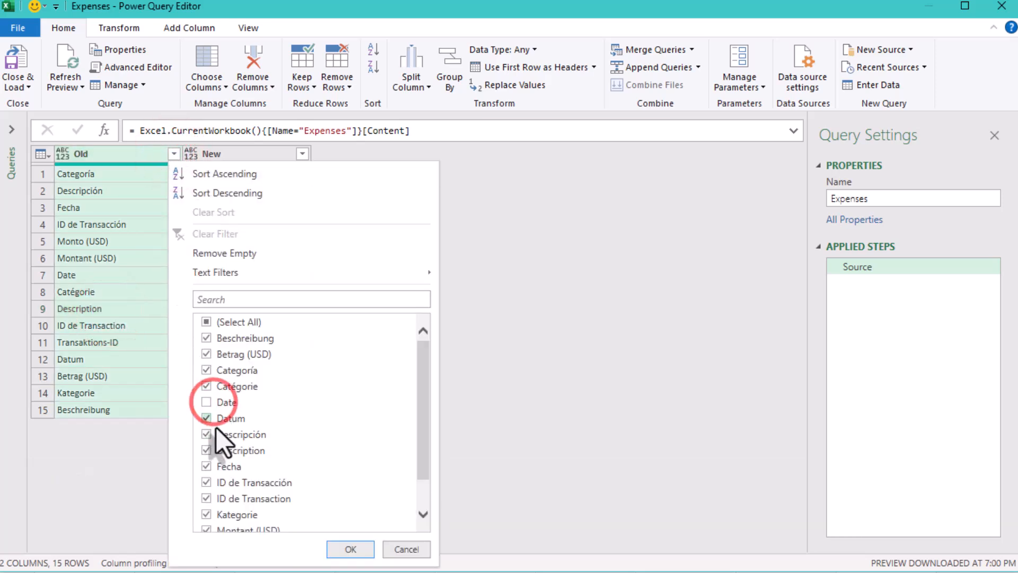
{"action": "left_click", "coordinate": [350, 550]}
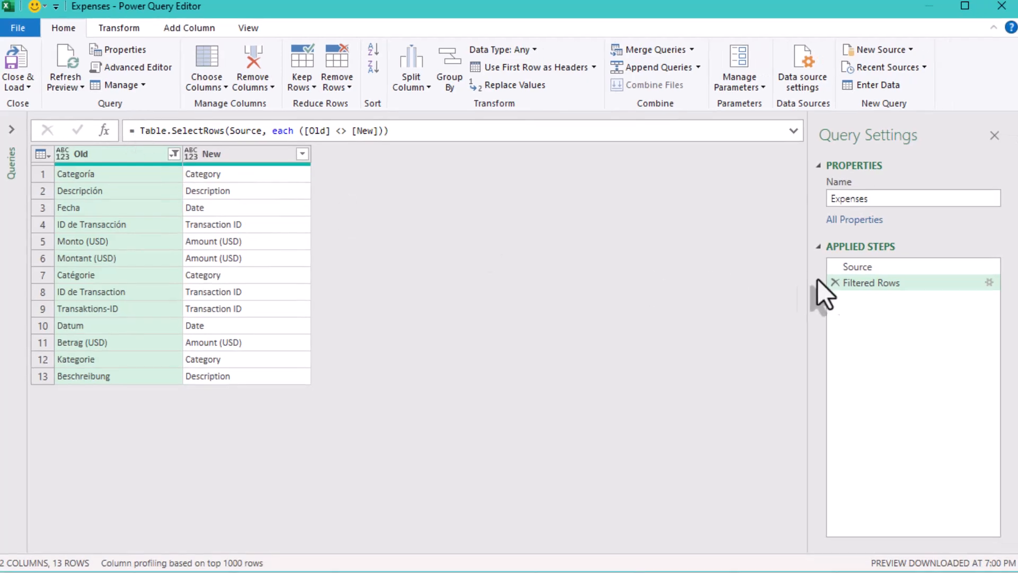
{"action": "right_click", "coordinate": [872, 283]}
{"action": "type", "text": "= Table.ToRows(#\"Filtered Rows\""}
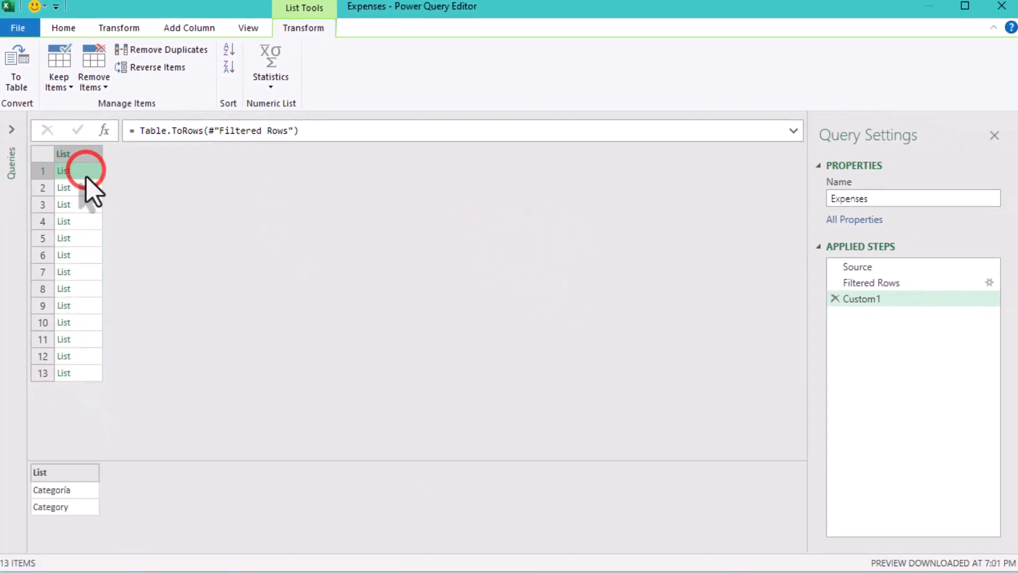
Convert the filtered rows to old-new pairs with Table.ToRows and rename the query Mapping
{"action": "left_click", "coordinate": [64, 204]}
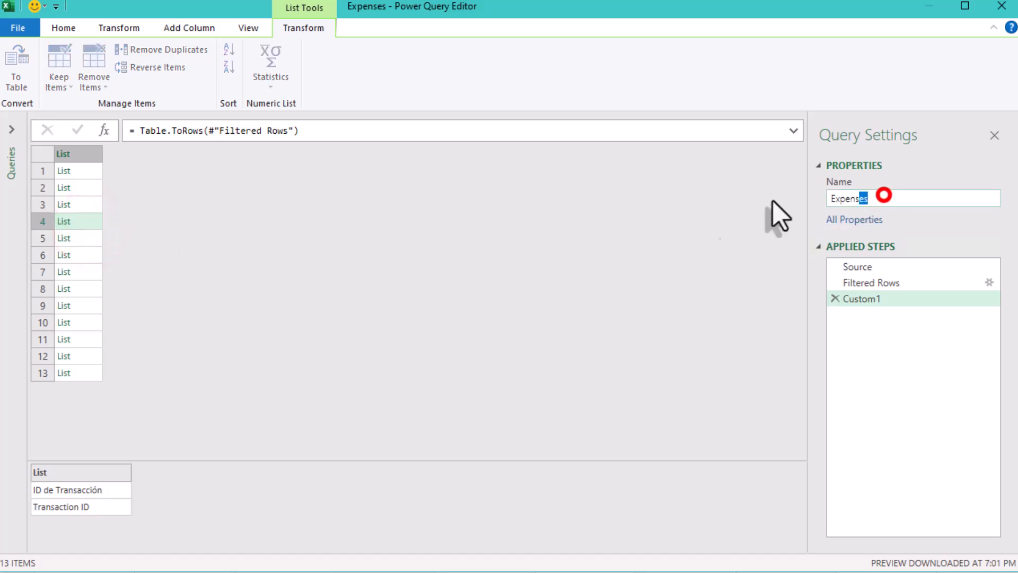
{"action": "type", "text": "Mapping"}
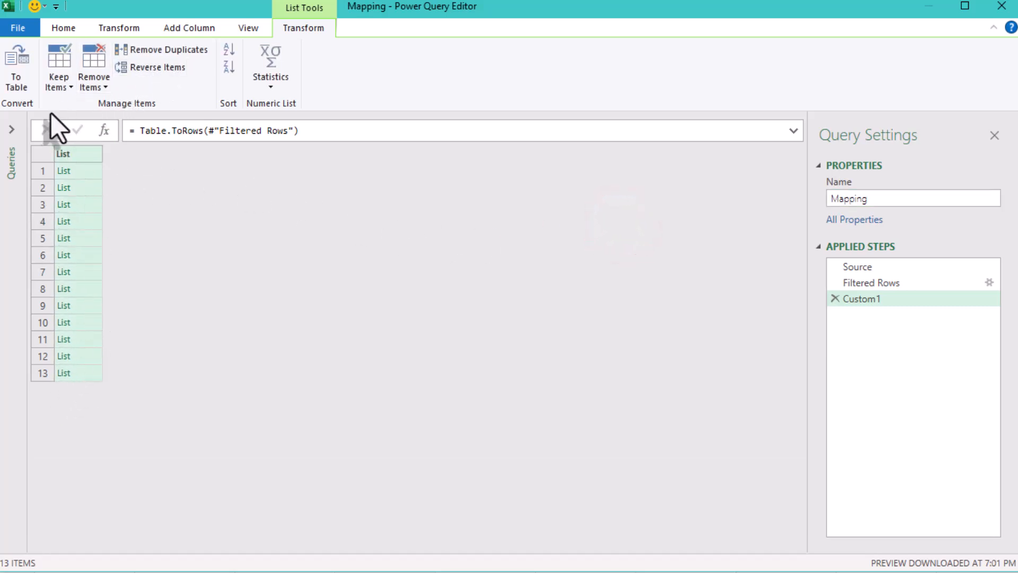
{"action": "right_click", "coordinate": [74, 180]}
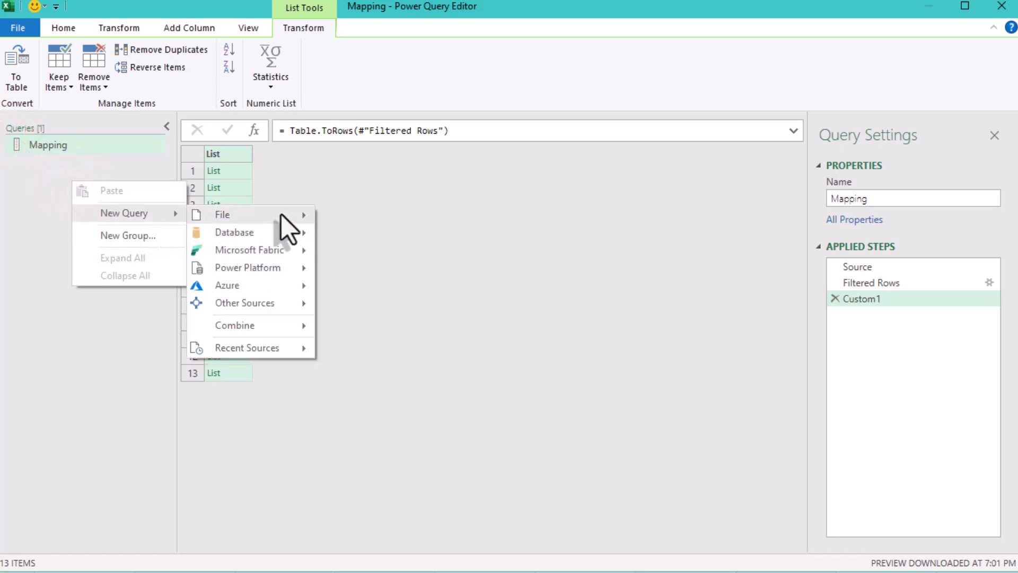
Create a query from the Expenses folder and combine files using Sheet1 of the first file
{"action": "left_click", "coordinate": [222, 215]}
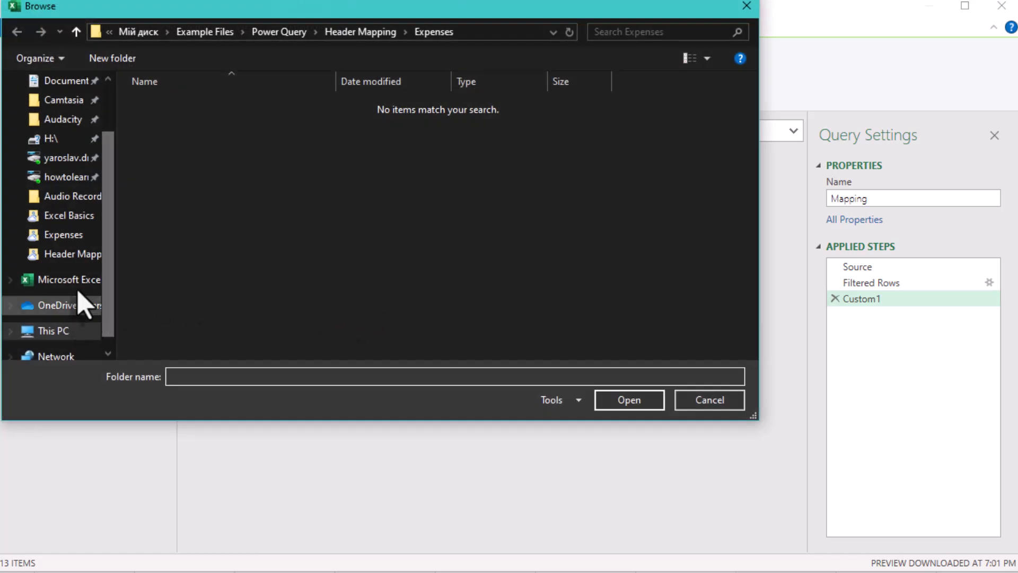
{"action": "left_click", "coordinate": [63, 235]}
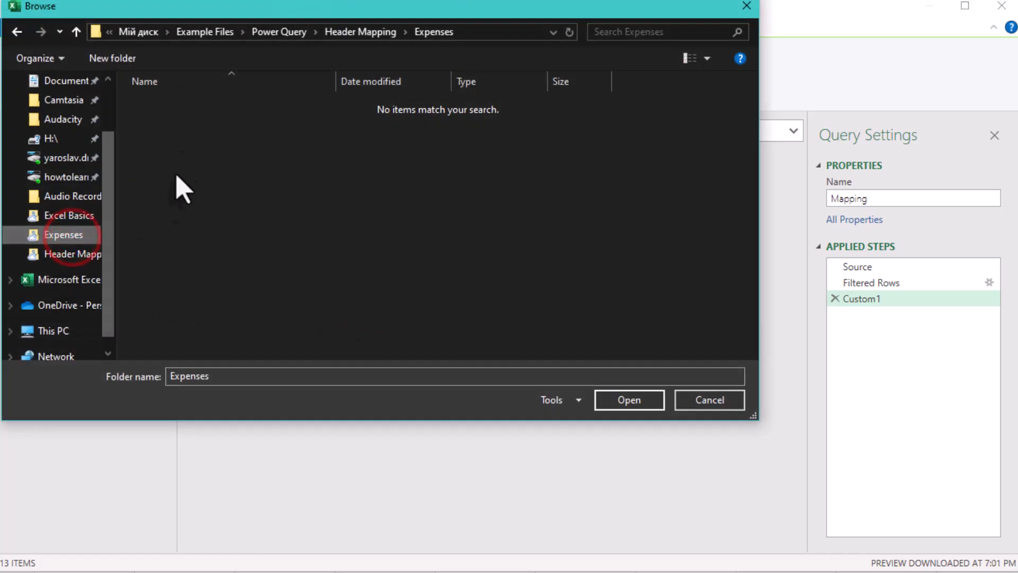
{"action": "left_click", "coordinate": [629, 400]}
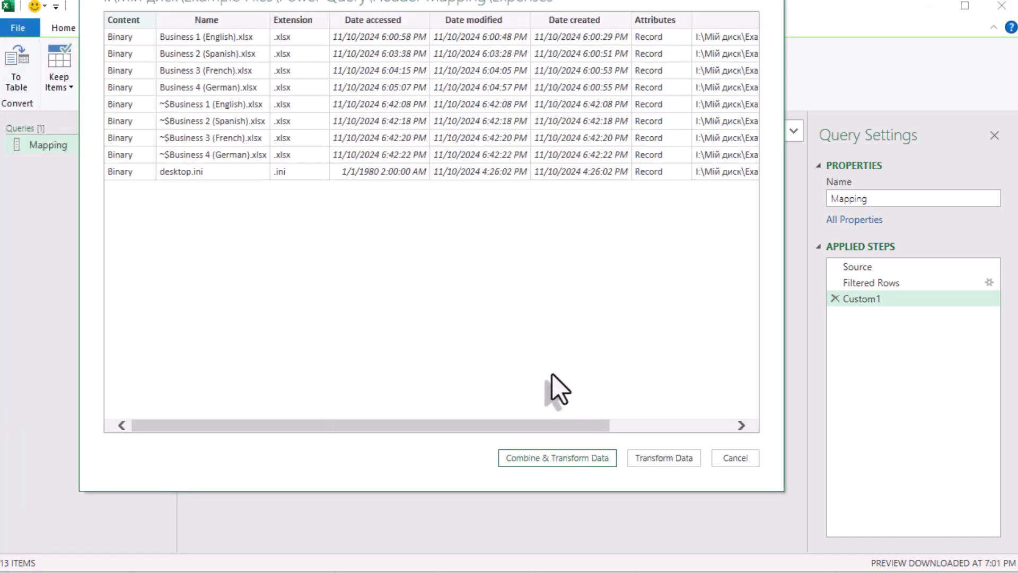
{"action": "left_click", "coordinate": [557, 458]}
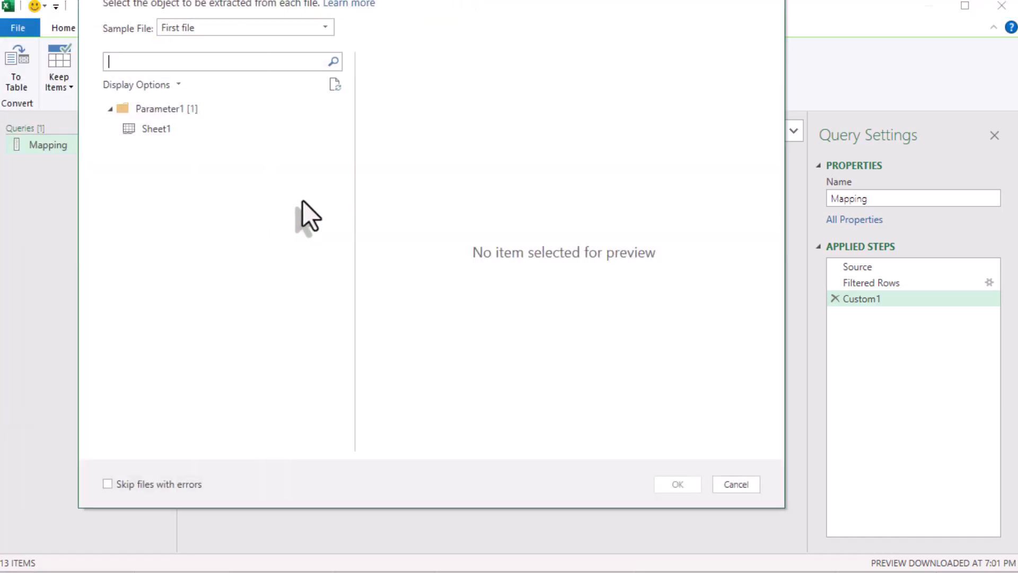
{"action": "left_click", "coordinate": [155, 128]}
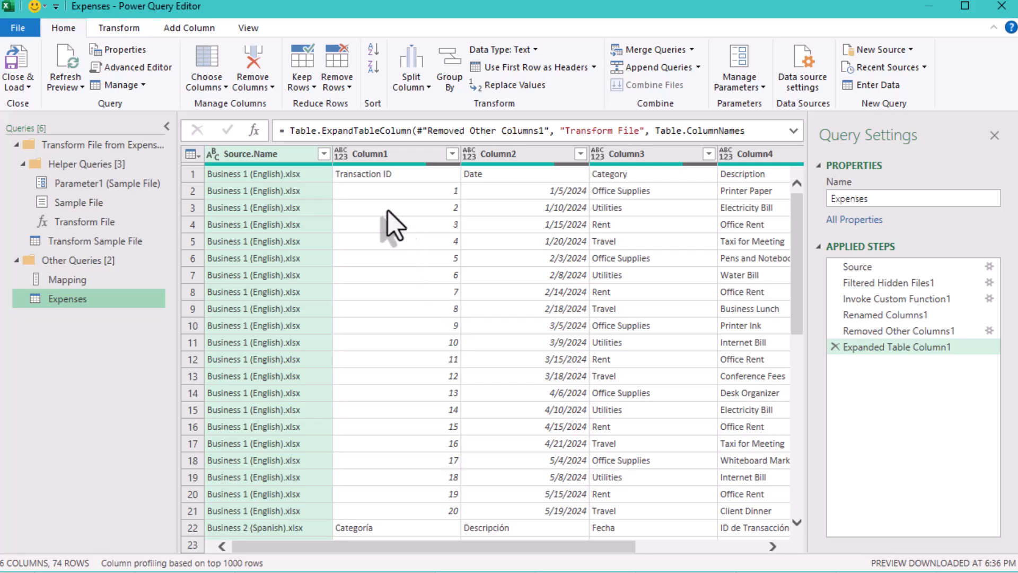
{"action": "scroll", "scroll_direction": "down", "scroll_amount": 3}
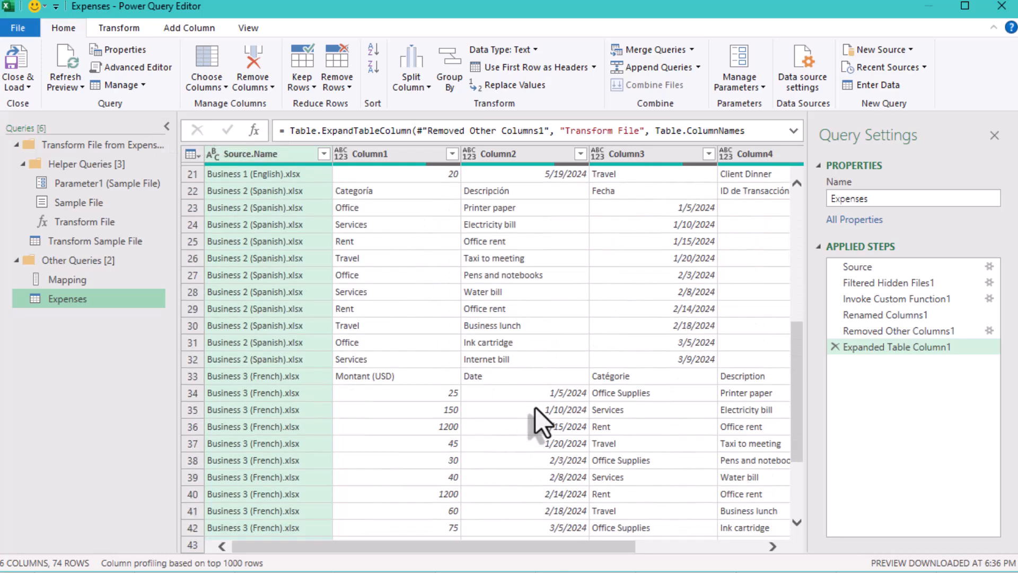
{"action": "scroll", "scroll_direction": "down", "scroll_amount": 3}
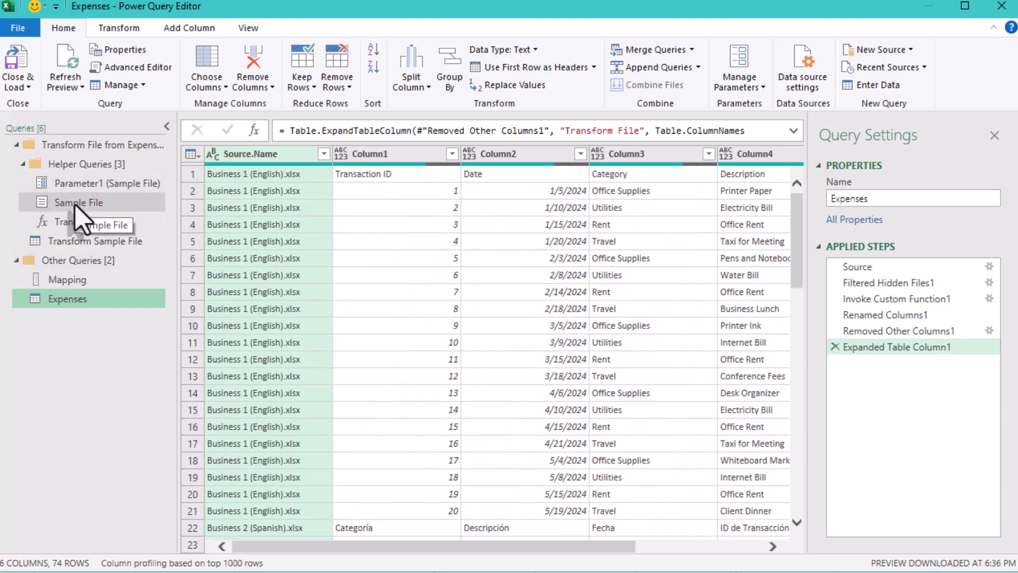
Promote the first row to headers in the Transform Sample File query
{"action": "left_click", "coordinate": [94, 241]}
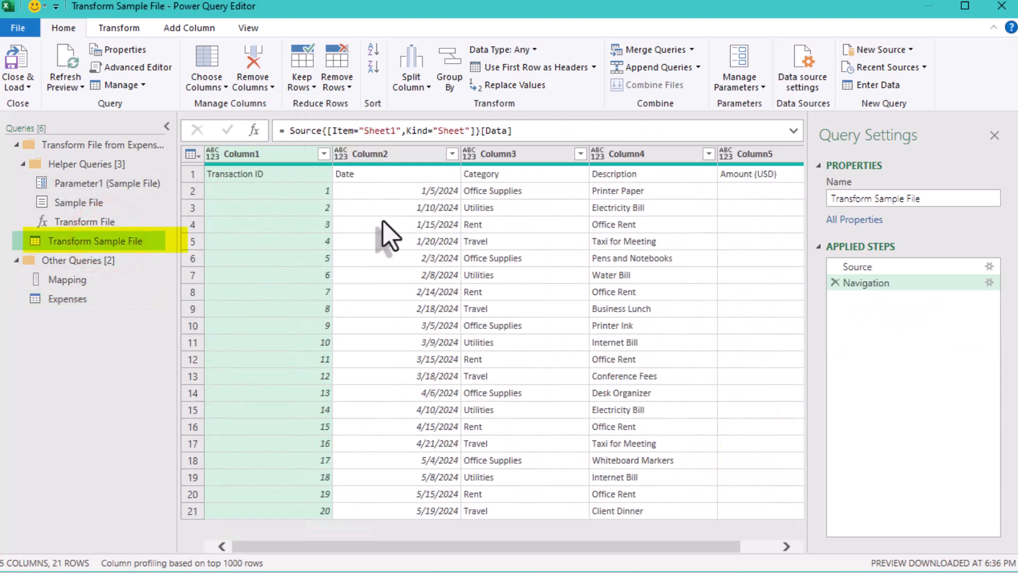
{"action": "left_click", "coordinate": [369, 174]}
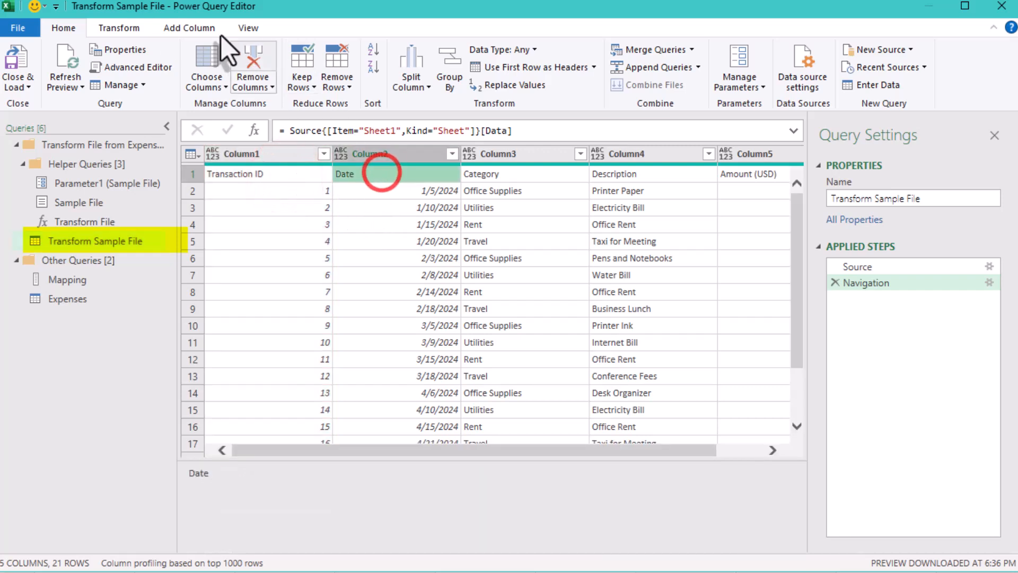
{"action": "left_click", "coordinate": [189, 27]}
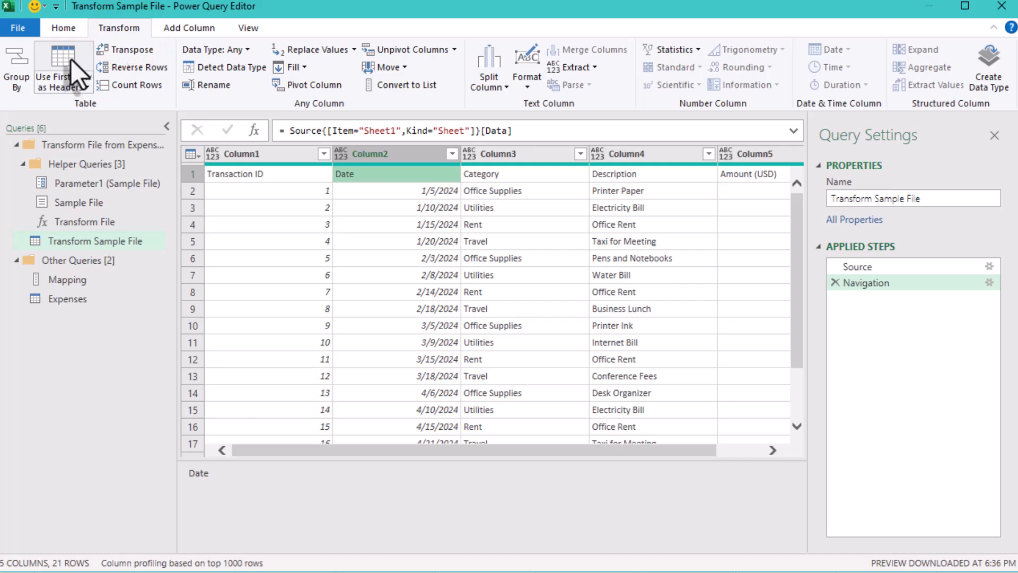
{"action": "left_click", "coordinate": [62, 63]}
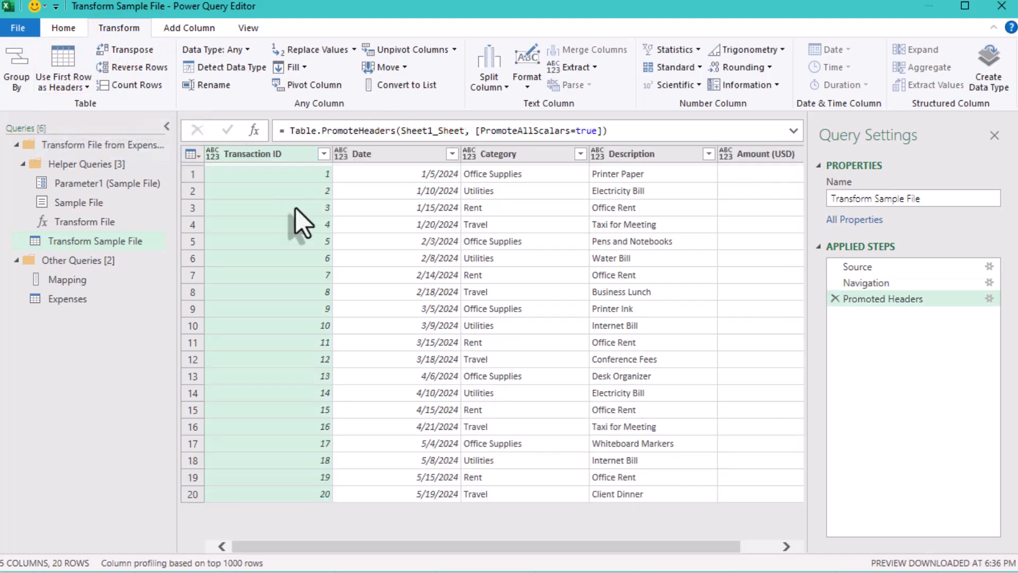
{"action": "mouse_move", "coordinate": [867, 304]}
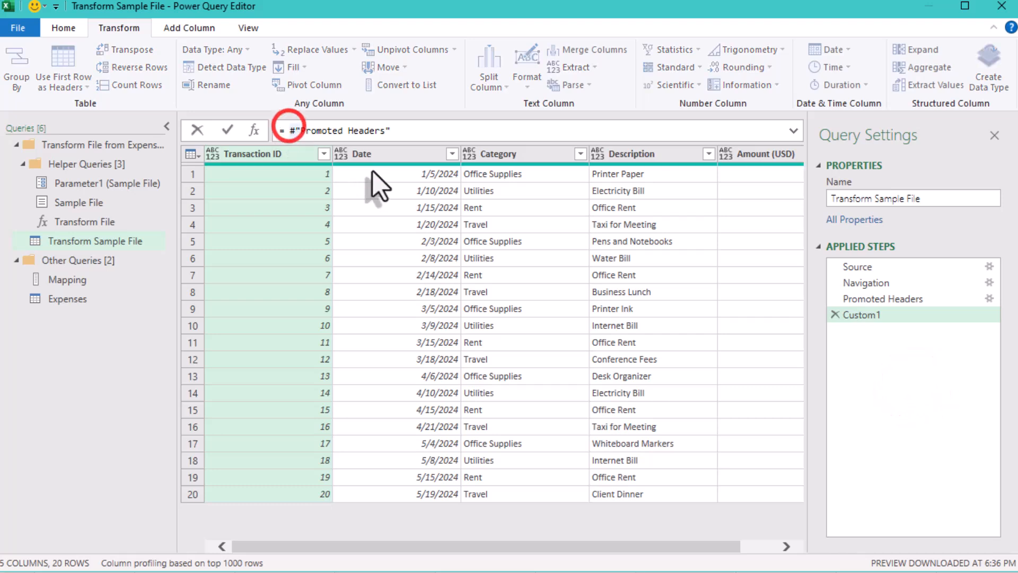
Add step =Table.RenameColumns(#"Promoted Headers", Mapping, MissingField.Ignore) to the sample query
{"action": "type", "text": "Table."}
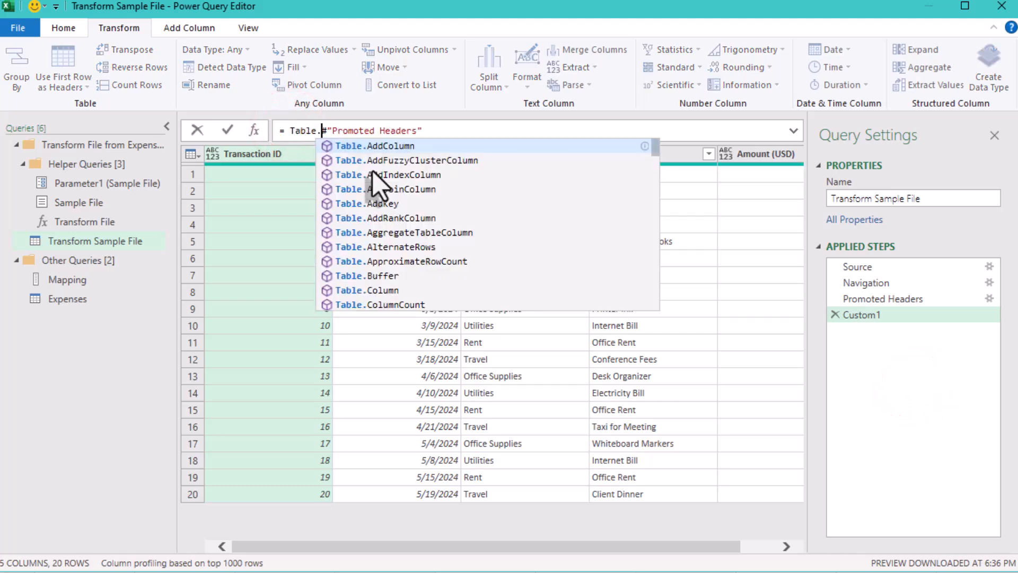
{"action": "type", "text": "RenameColumns("}
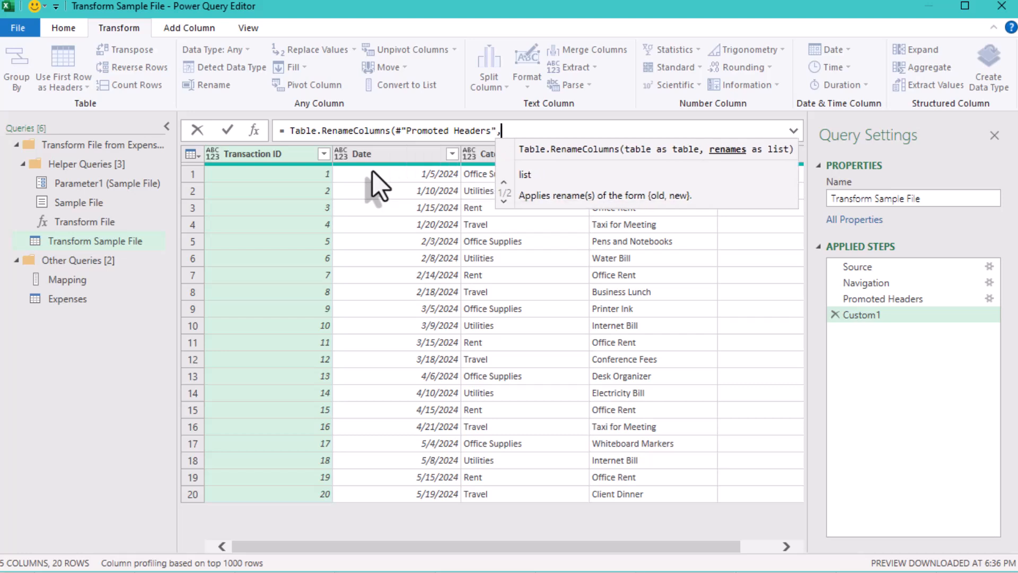
{"action": "type", "text": "Mapping)"}
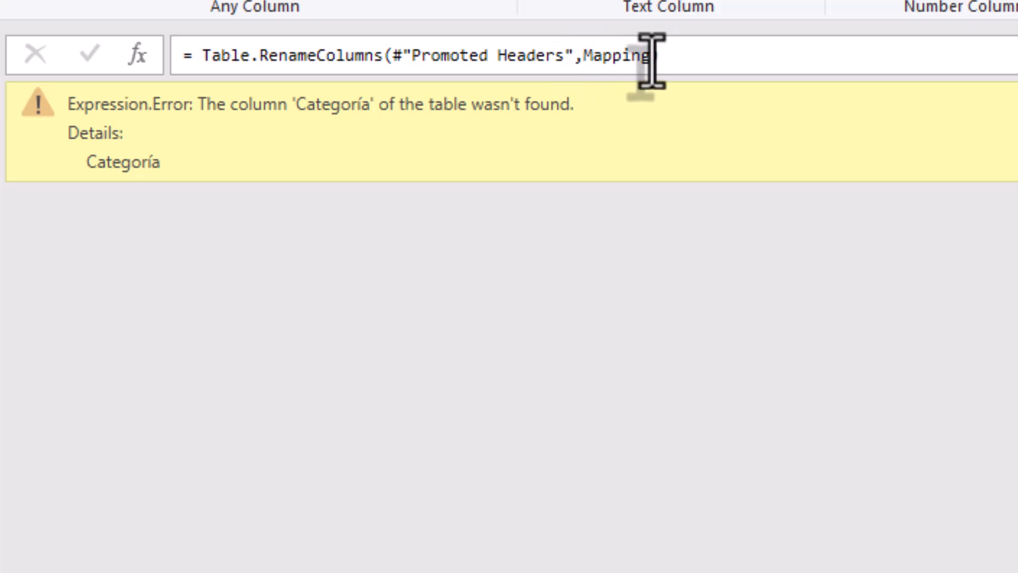
{"action": "type", "text": ",)"}
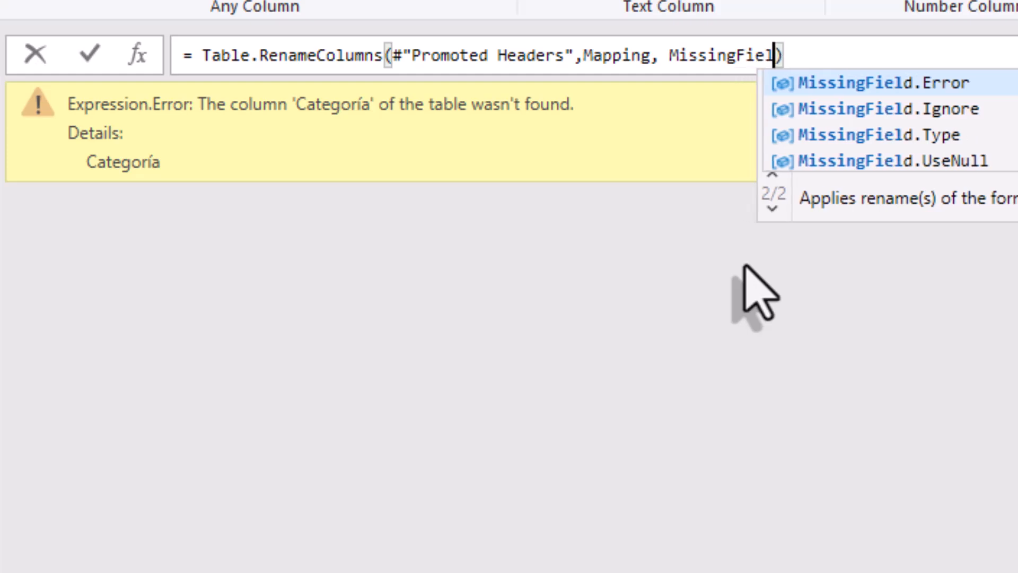
{"action": "type", "text": ".Ignore"}
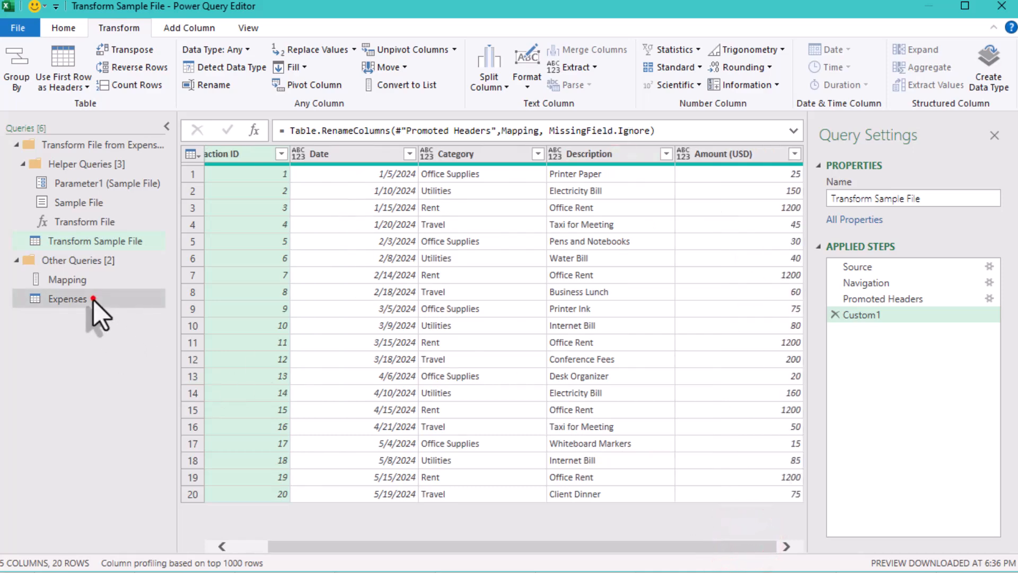
Remove empty Transaction ID rows in Expenses, leaving 50 combined rows
{"action": "left_click", "coordinate": [67, 299]}
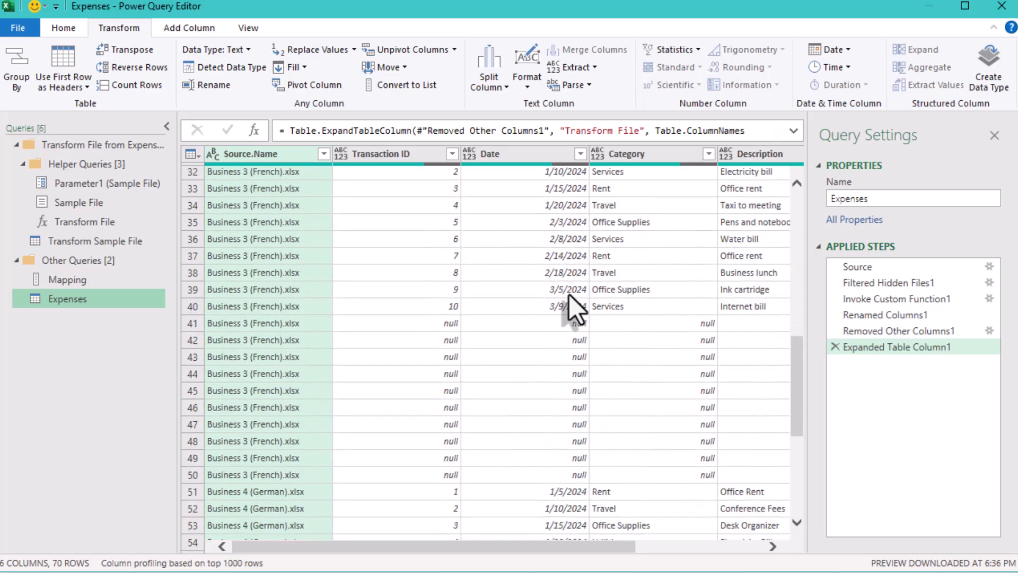
{"action": "scroll", "scroll_direction": "down", "scroll_amount": 3}
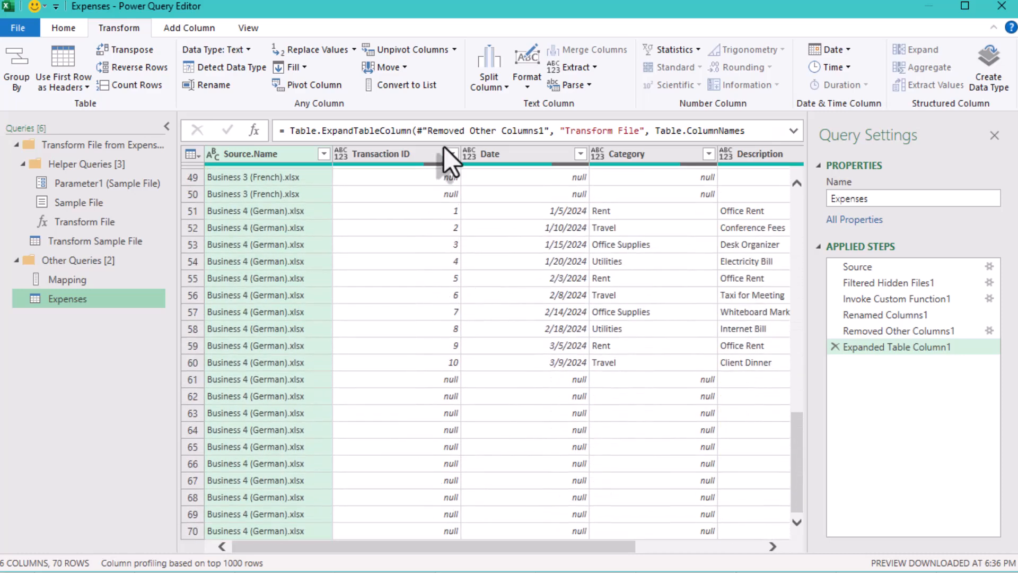
{"action": "left_click", "coordinate": [447, 153]}
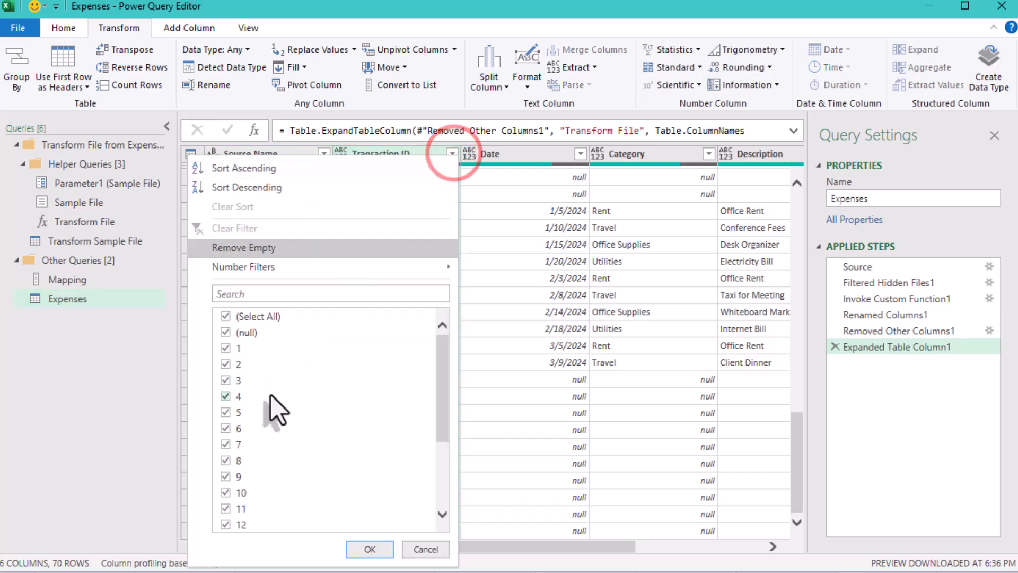
{"action": "left_click", "coordinate": [370, 549]}
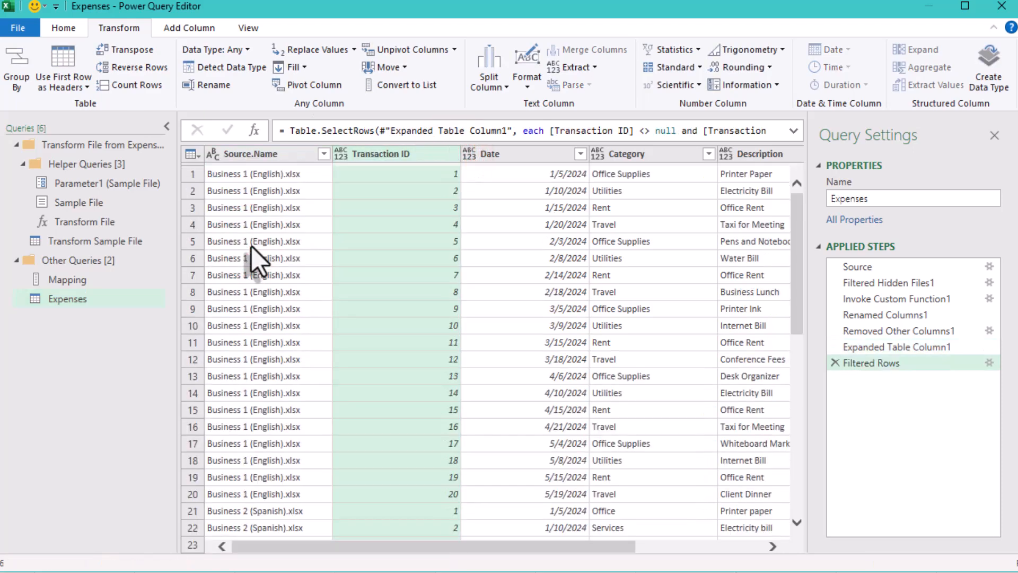
{"action": "scroll", "scroll_direction": "down", "scroll_amount": 3}
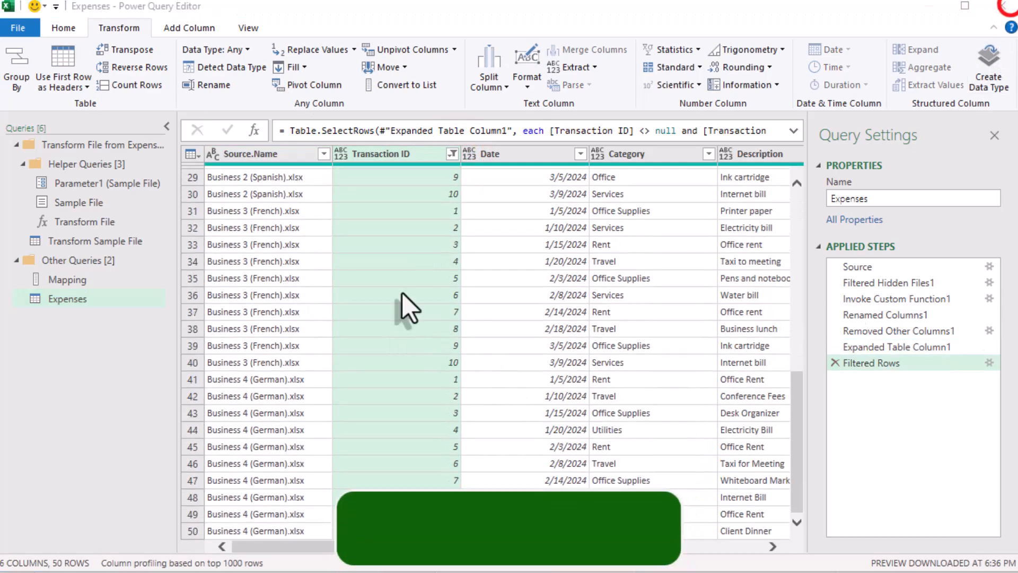